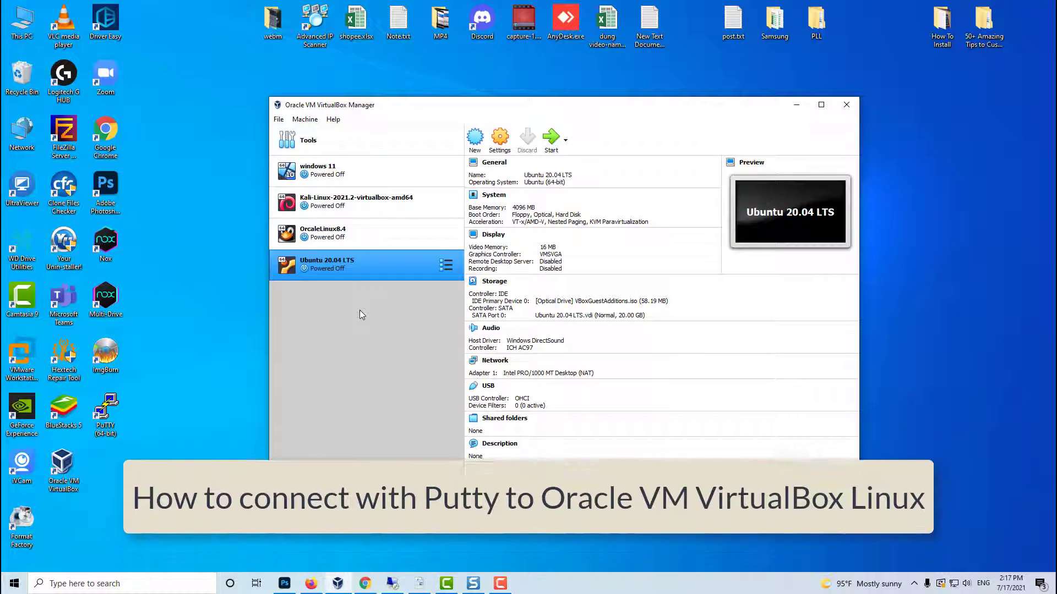
# Bring up the context menu for the powered-off Ubuntu 20.04 LTS VM.
pyautogui.click(820, 105)
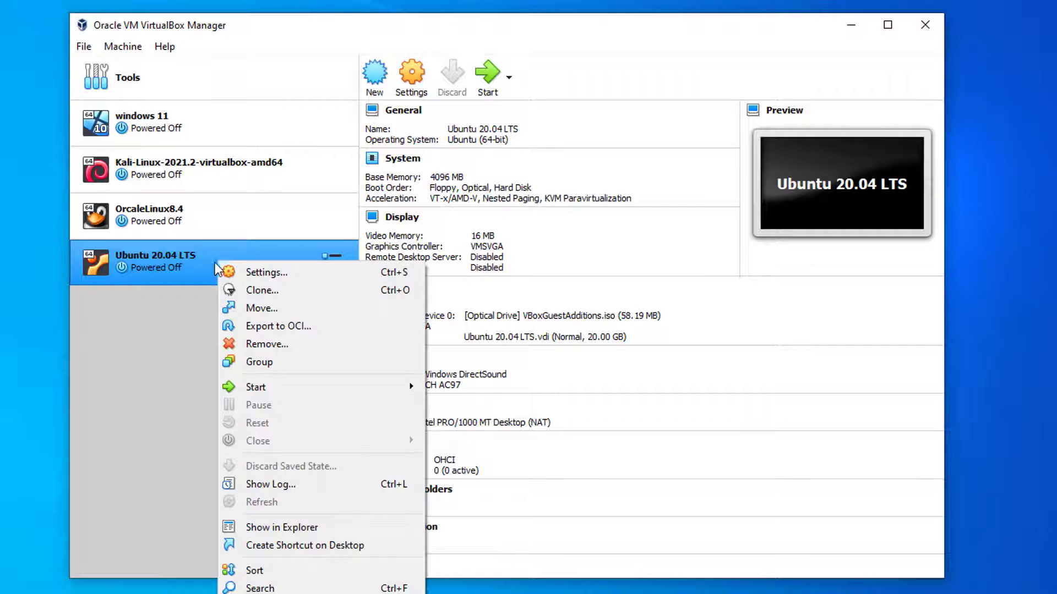
pyautogui.moveTo(283, 276)
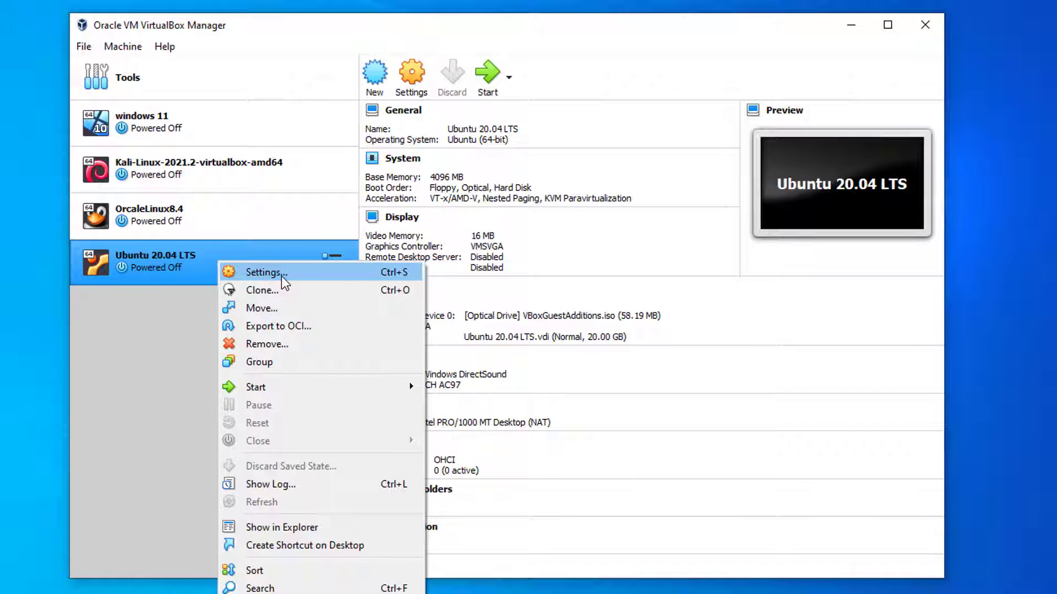
# Set adapter 1 to Bridged Adapter with promiscuous mode Allow All.
pyautogui.click(263, 272)
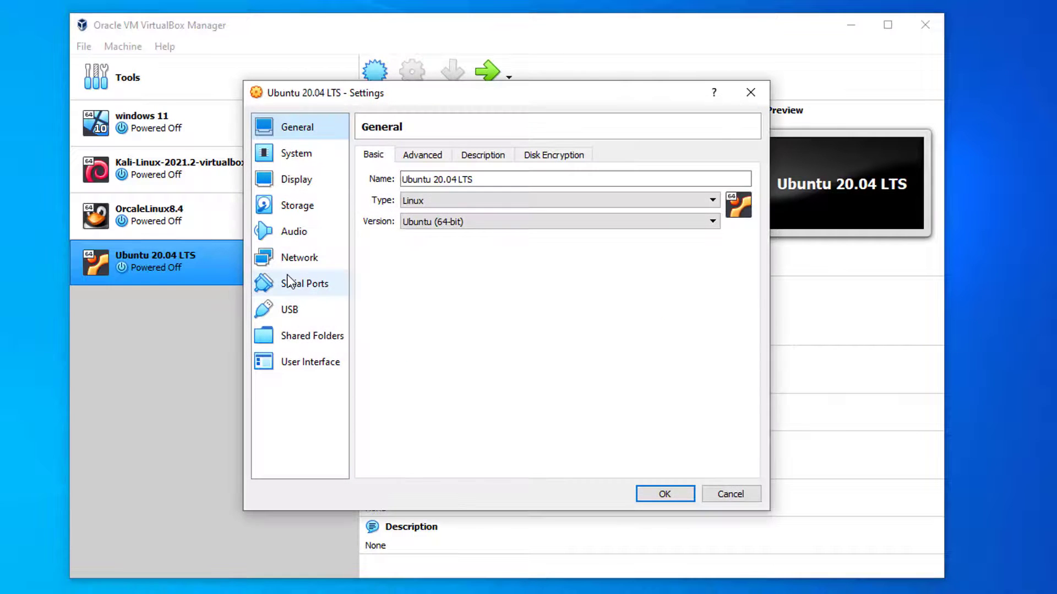
pyautogui.moveTo(324, 258)
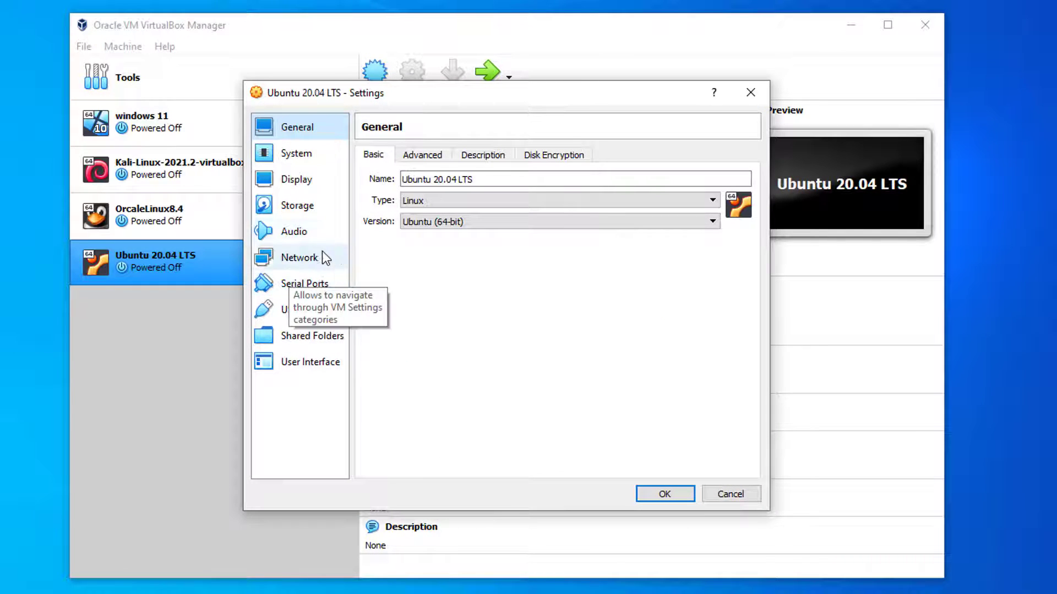
pyautogui.click(300, 258)
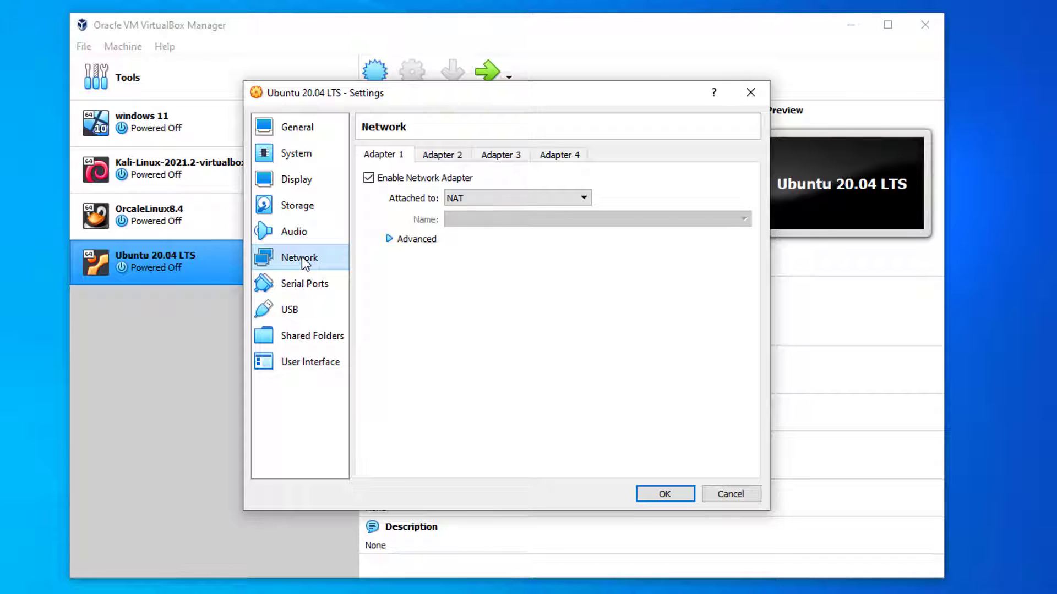
pyautogui.moveTo(516, 200)
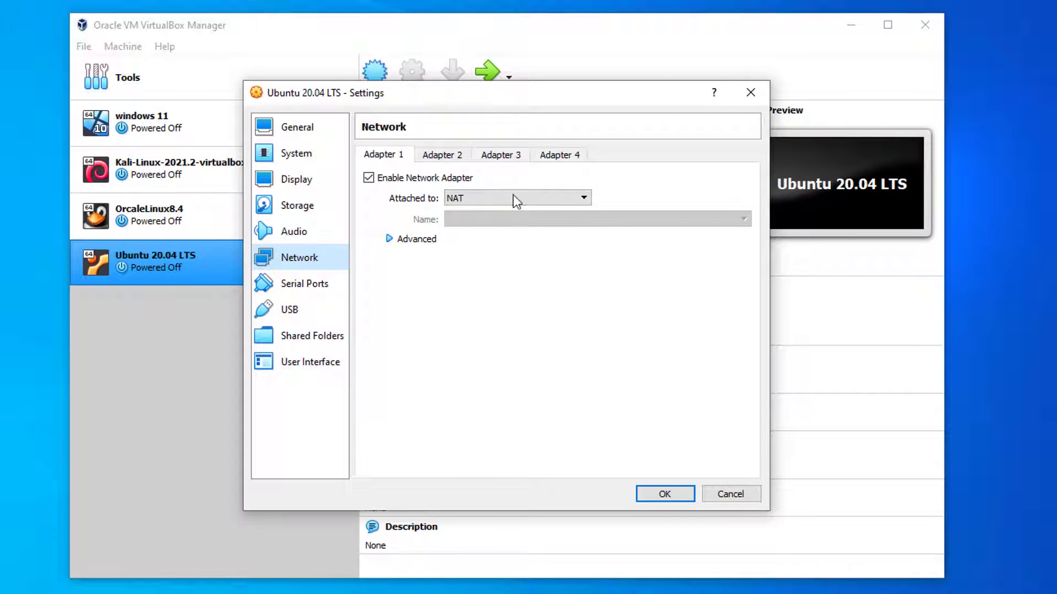
pyautogui.click(516, 197)
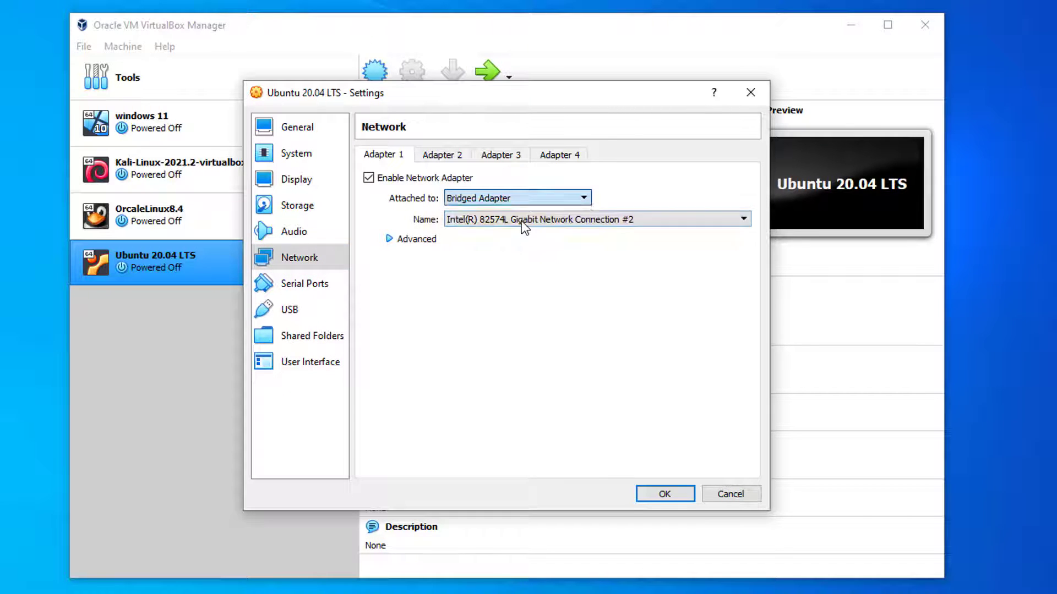
pyautogui.click(411, 239)
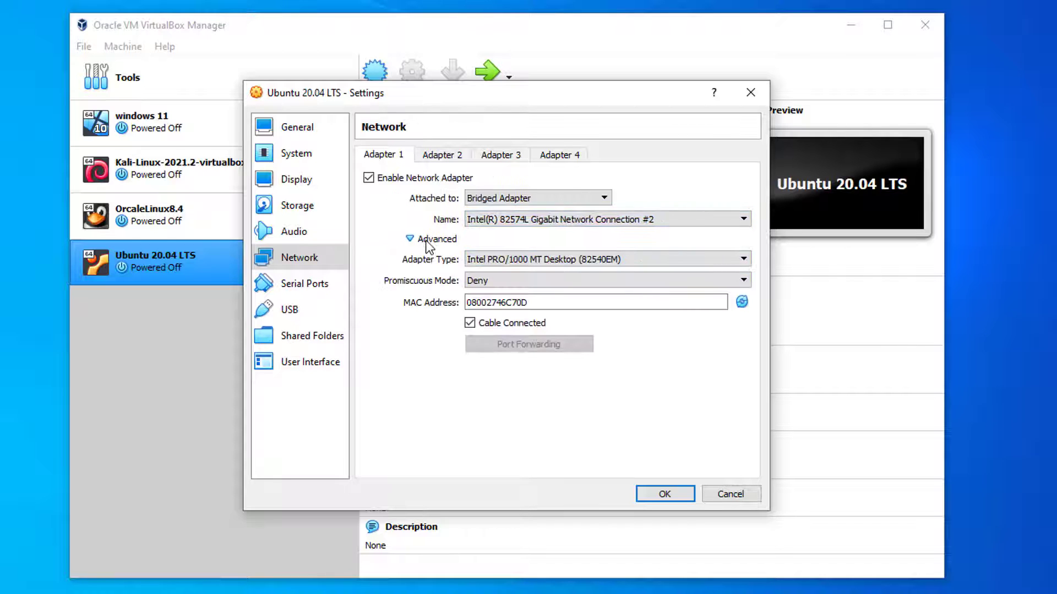
pyautogui.click(741, 280)
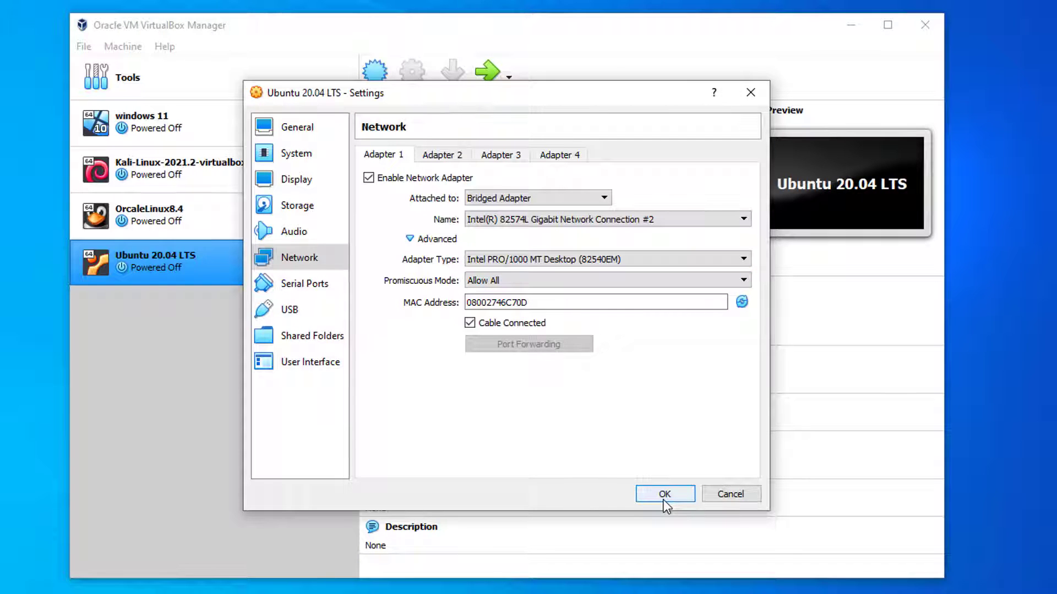
# Save the bridged network settings and start the Ubuntu 20.04 LTS VM.
pyautogui.click(664, 494)
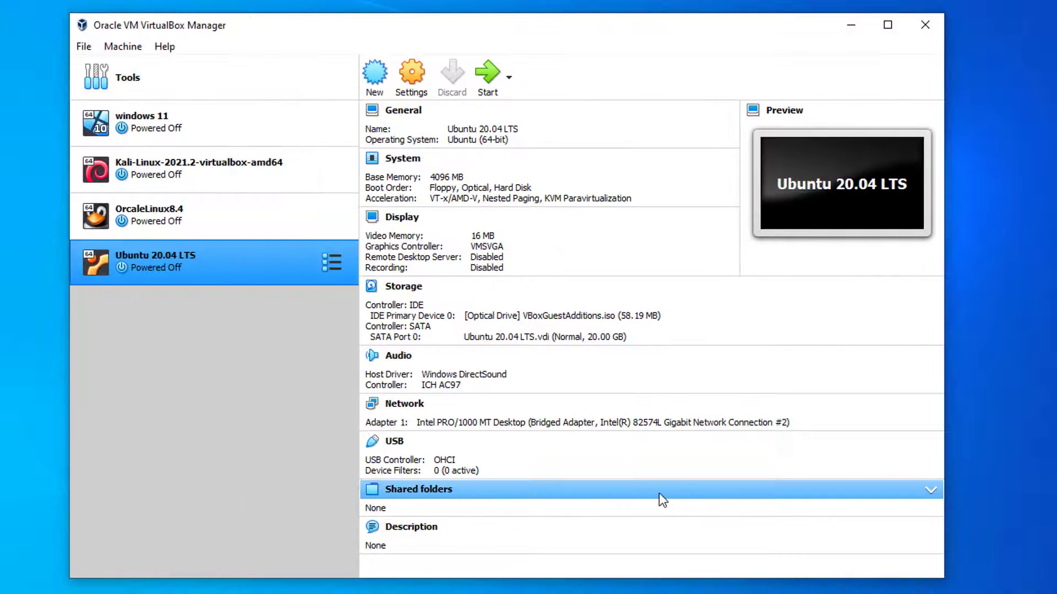
pyautogui.rightClick(168, 262)
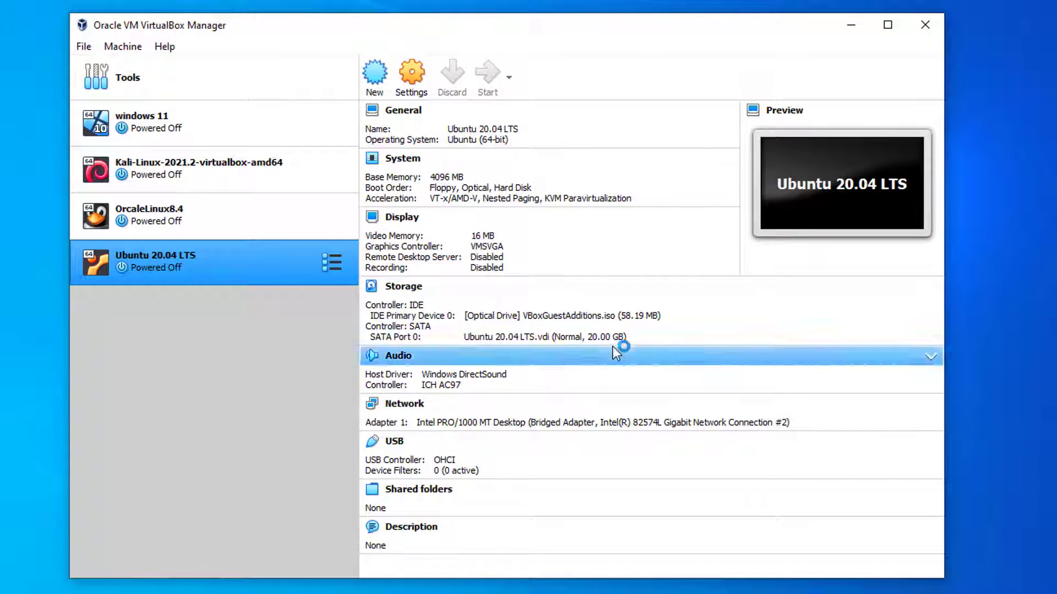
pyautogui.click(486, 74)
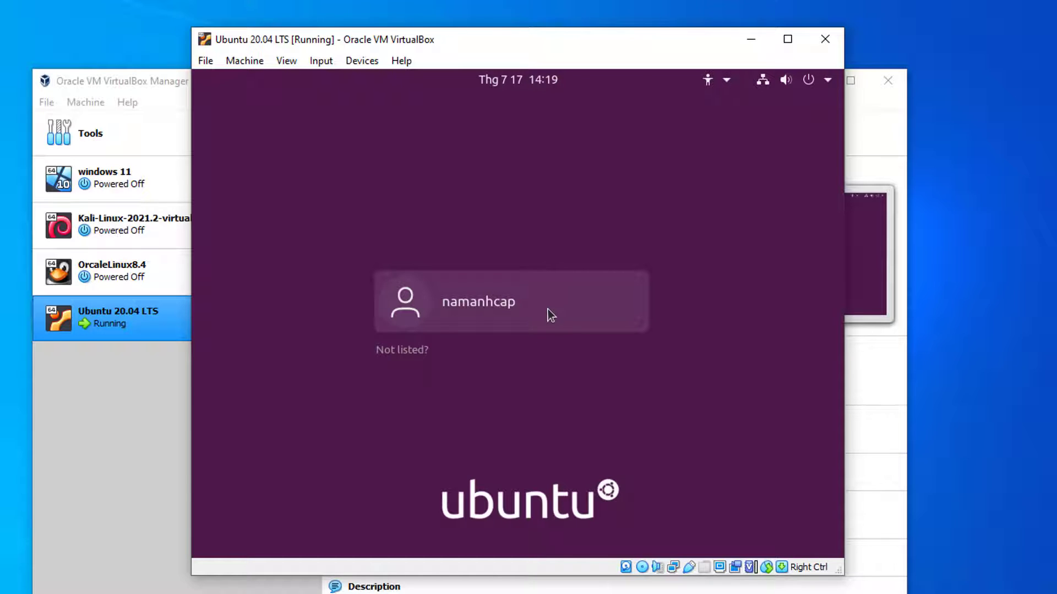
# Select the user account and submit the password at the Ubuntu login screen.
pyautogui.click(511, 301)
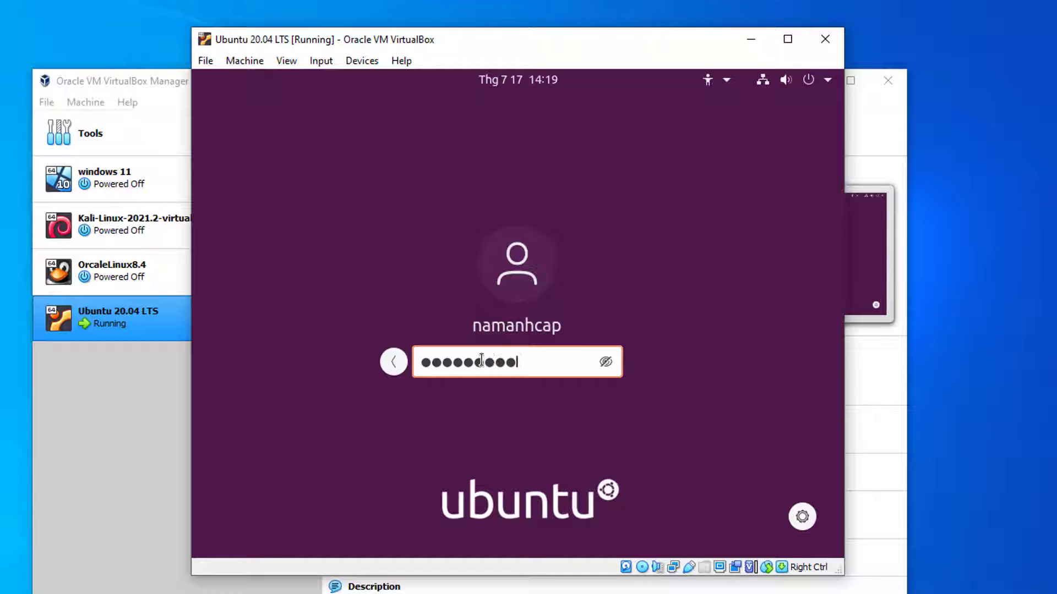
pyautogui.press('Return')
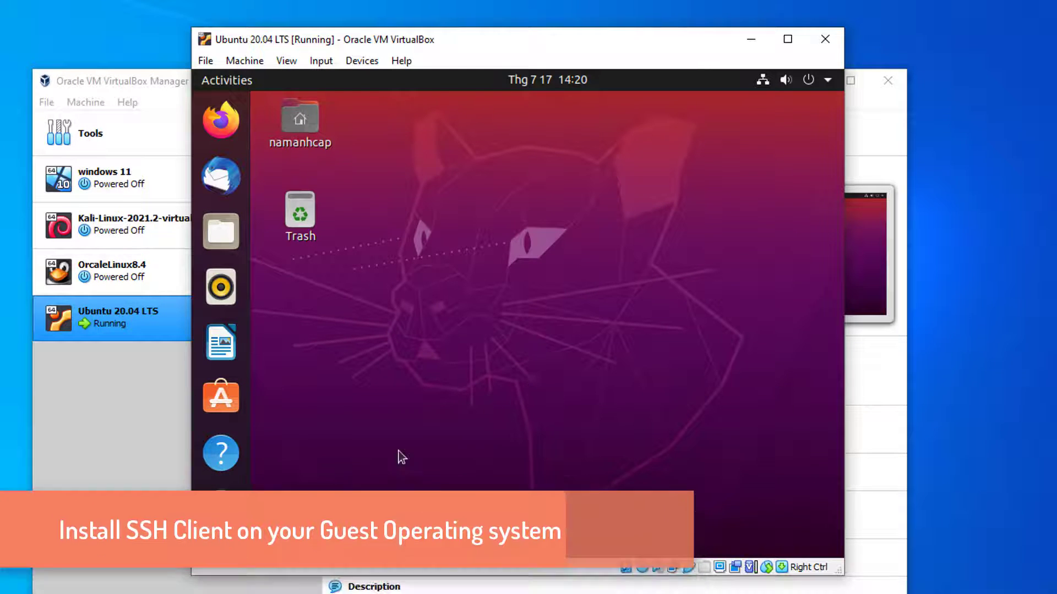
# Search Show Applications for 'terminal' to launch Terminal.
pyautogui.click(220, 530)
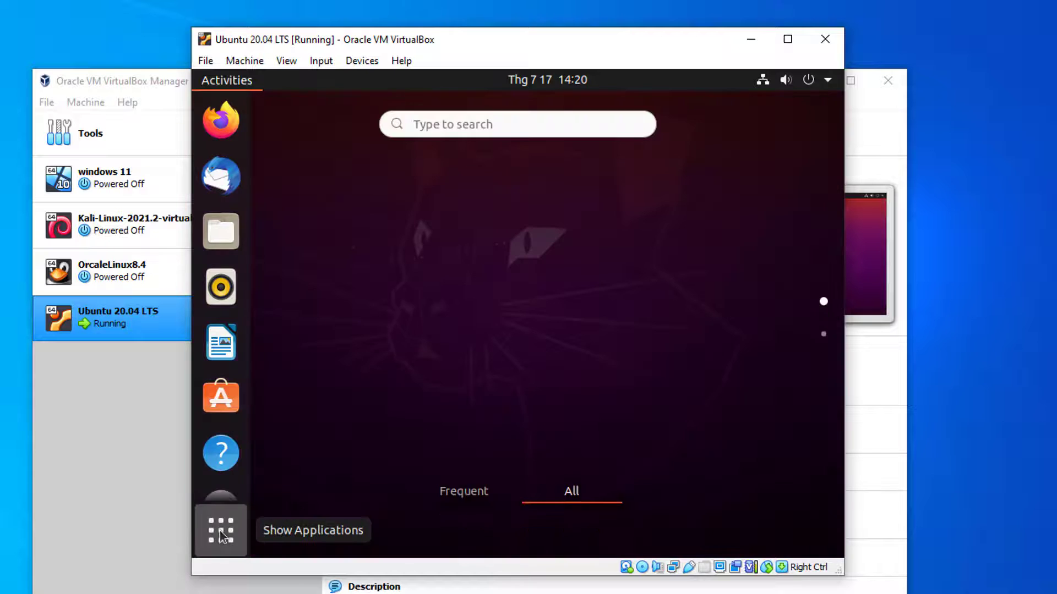
pyautogui.click(220, 531)
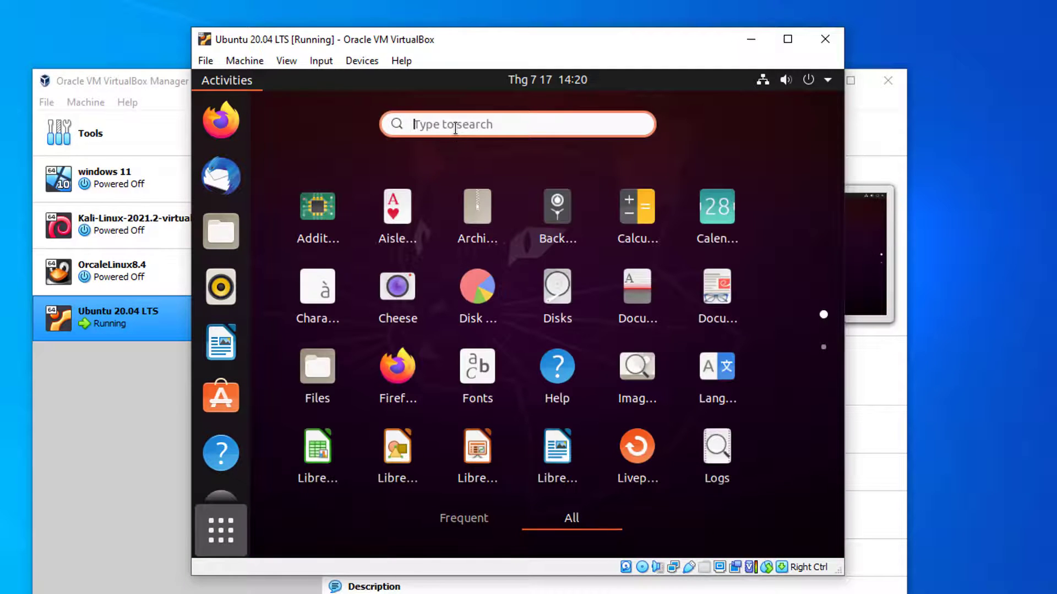
pyautogui.write('terminal')
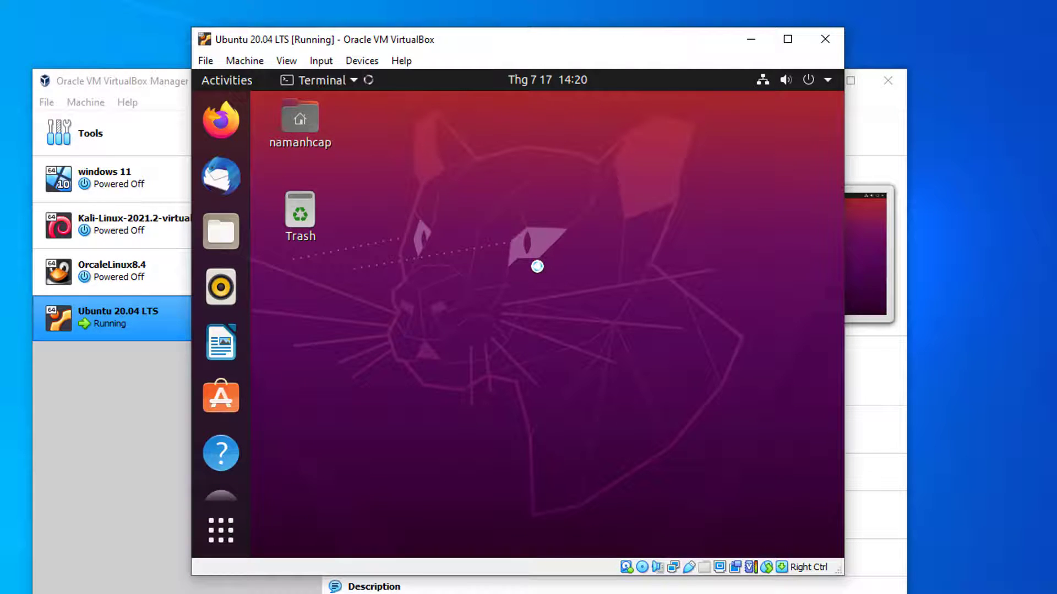
# Run 'sudo apt-get install openssh-server' and confirm with Y.
pyautogui.write('s')
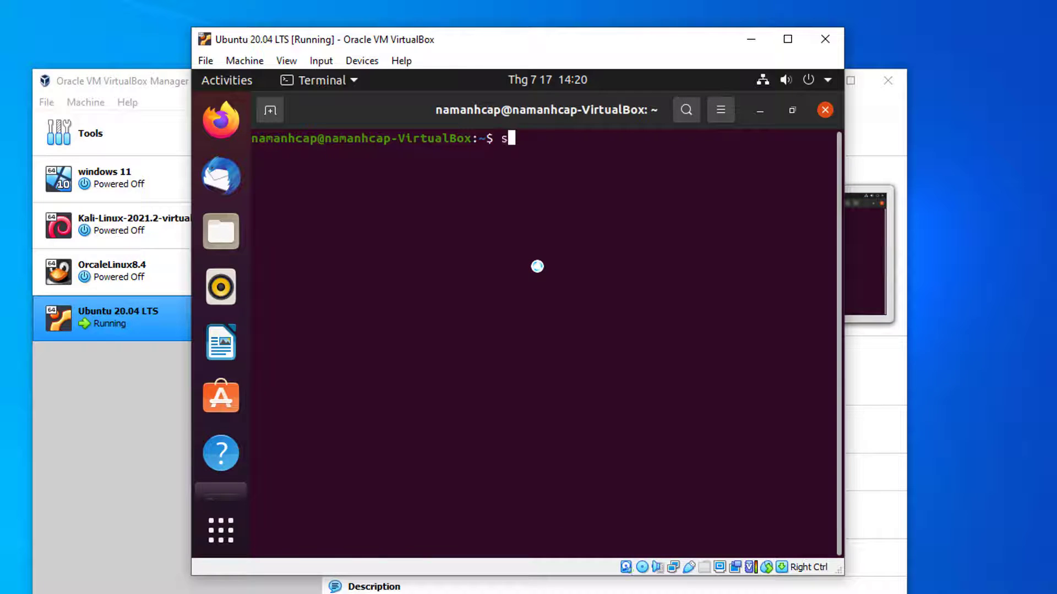
pyautogui.write('udo ap')
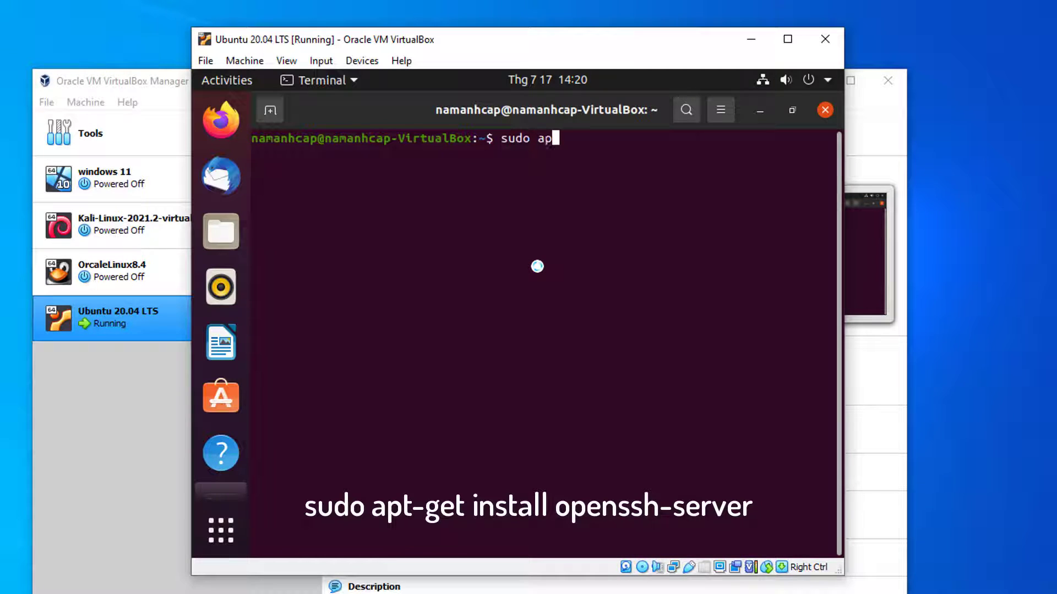
pyautogui.write('t-get')
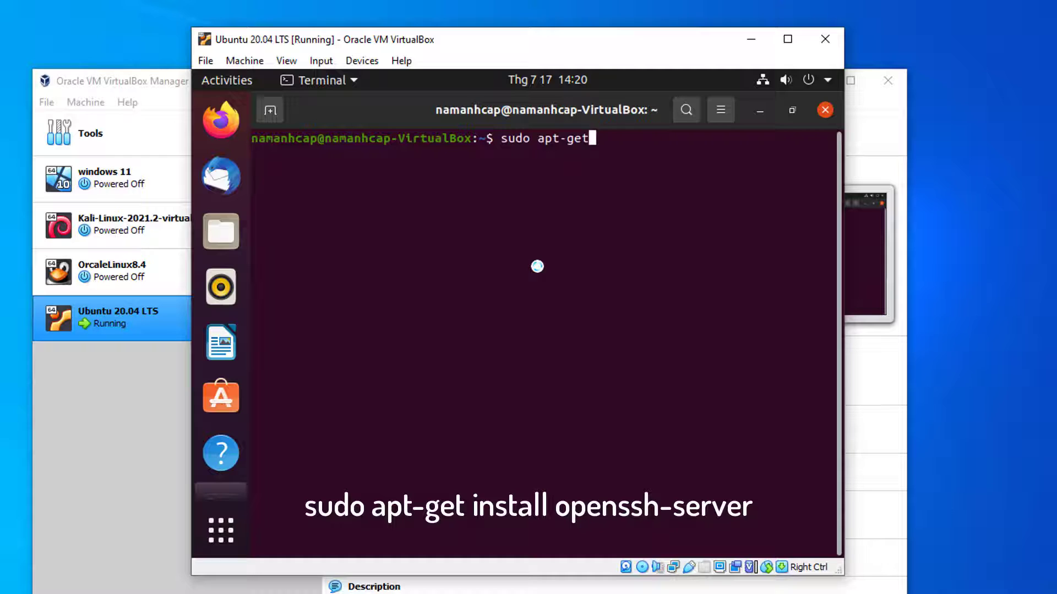
pyautogui.write('install')
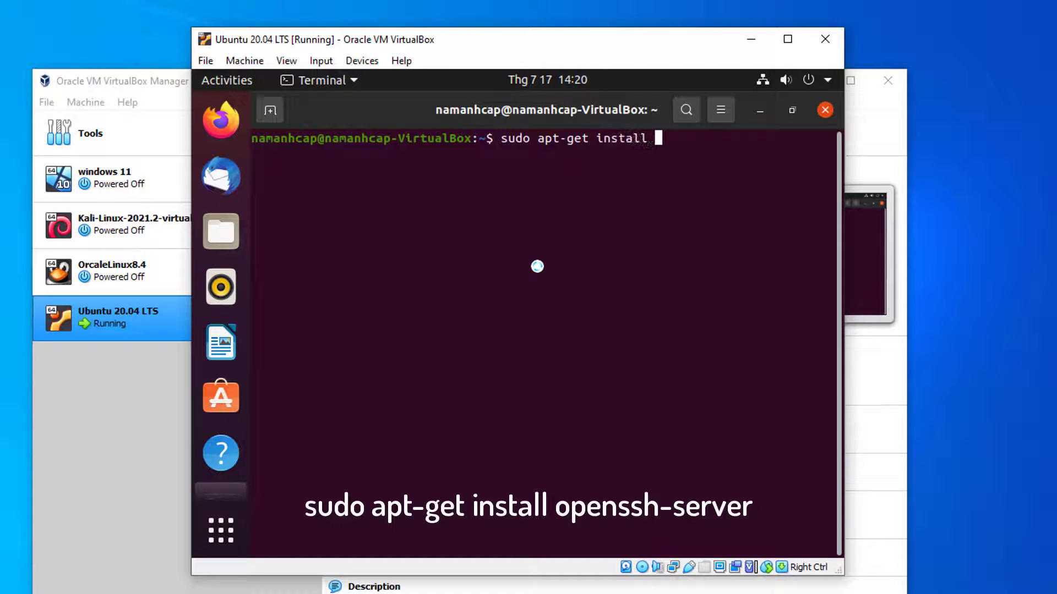
pyautogui.write('openss')
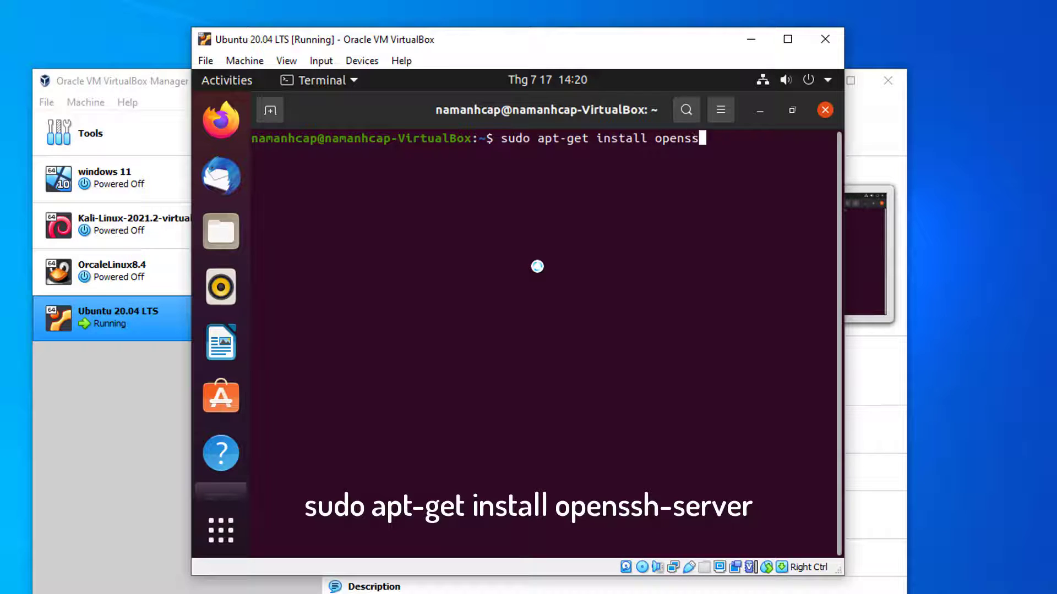
pyautogui.write('h-server')
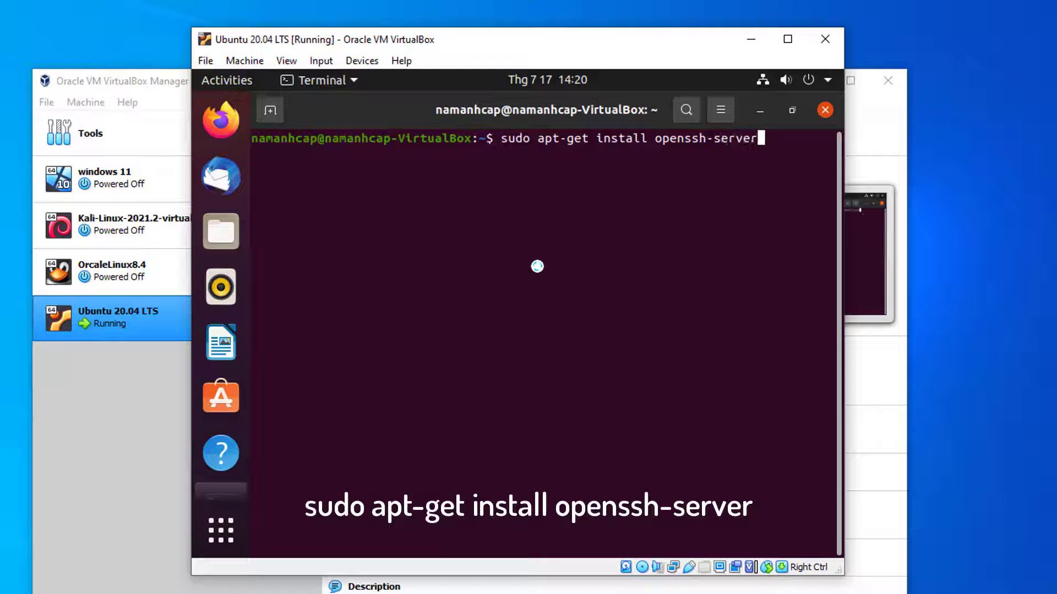
pyautogui.press('Return')
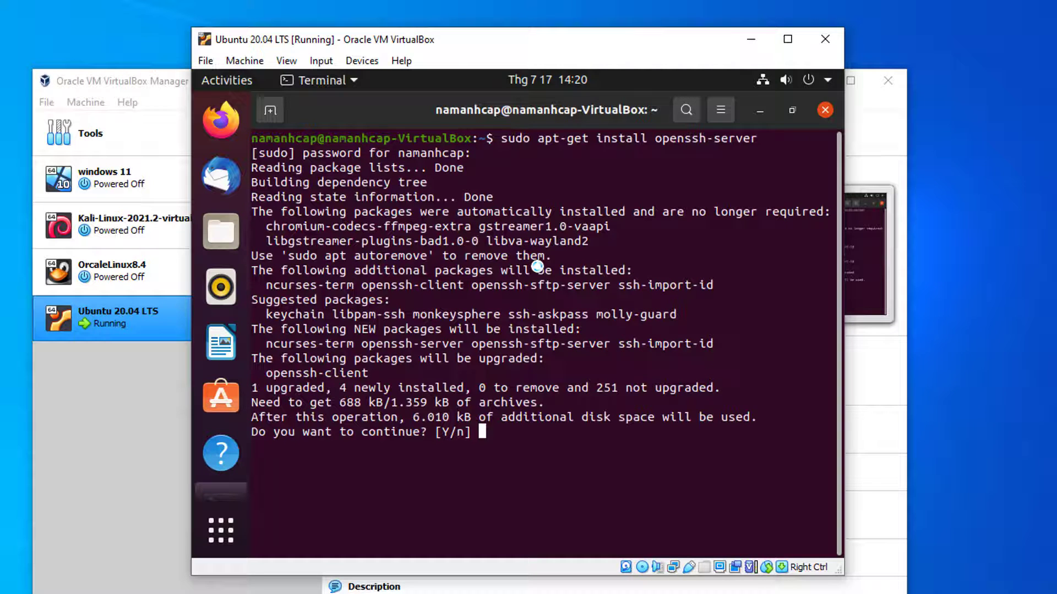
pyautogui.write('y')
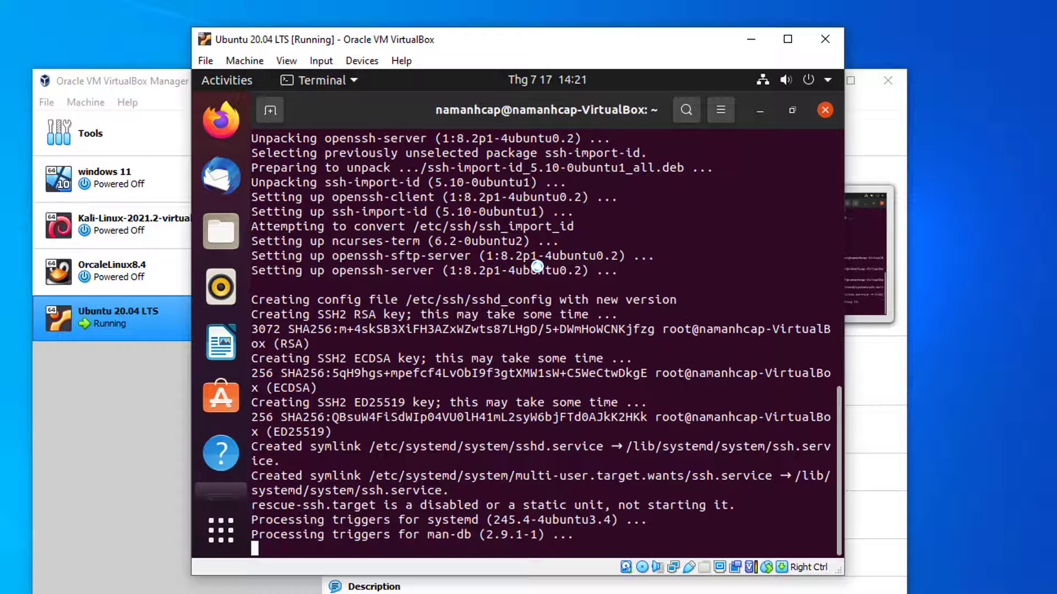
pyautogui.scroll(-3)
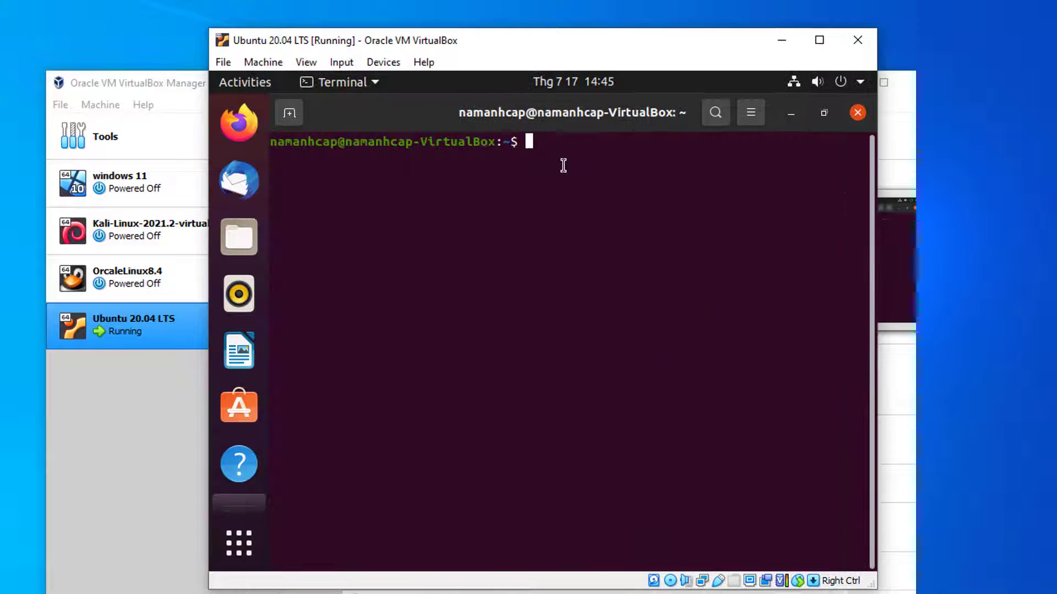
# Run ifconfig and highlight the inet address 192.168.1.212.
pyautogui.write('ifconfi')
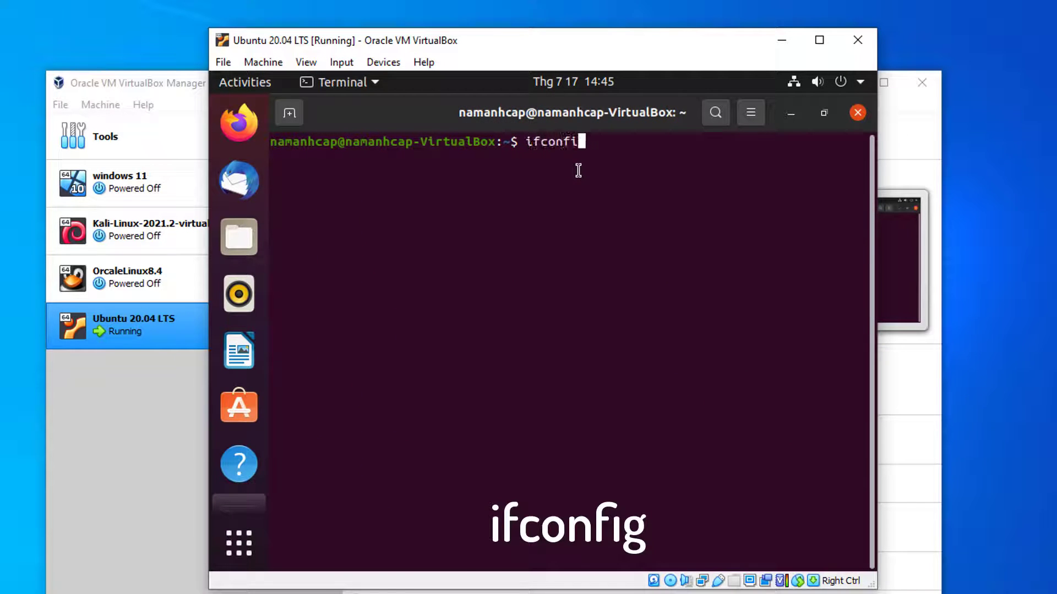
pyautogui.press('Return')
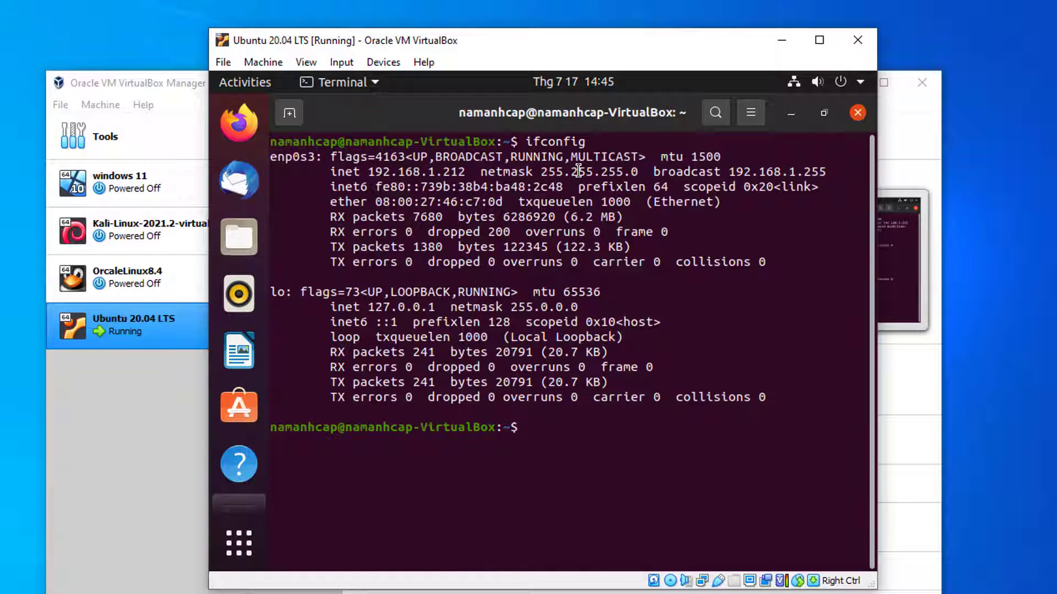
pyautogui.doubleClick(396, 172)
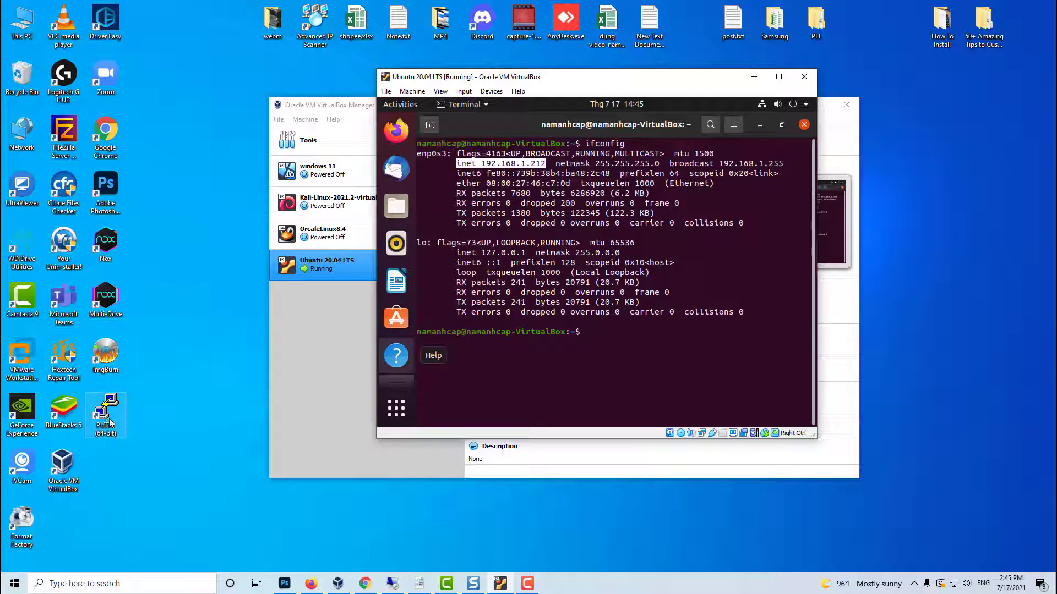
# Launch PuTTY and open an SSH session to 192.168.1.212.
pyautogui.doubleClick(104, 413)
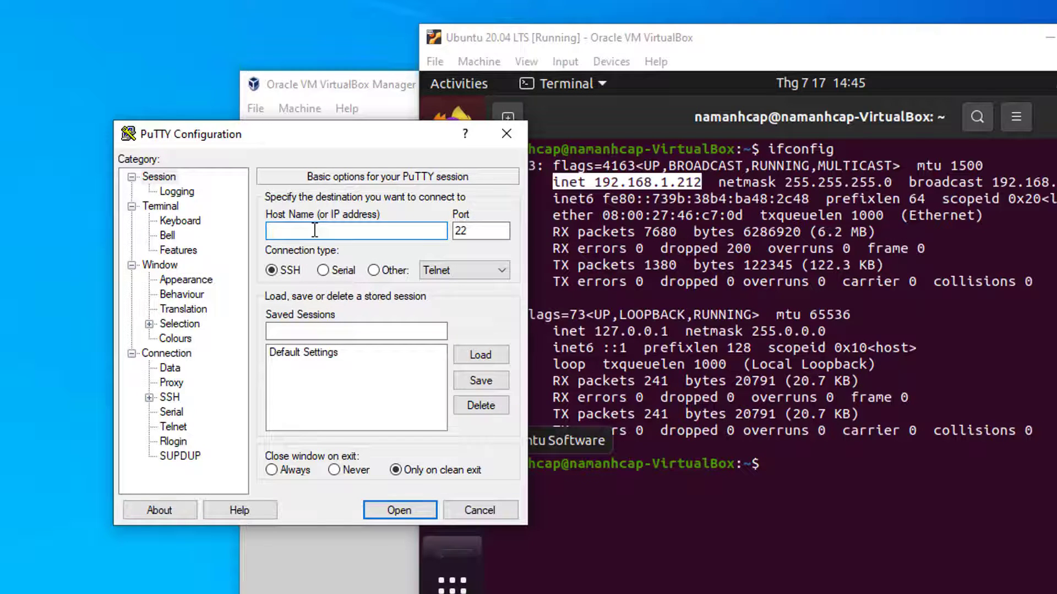
pyautogui.write('192.168.1')
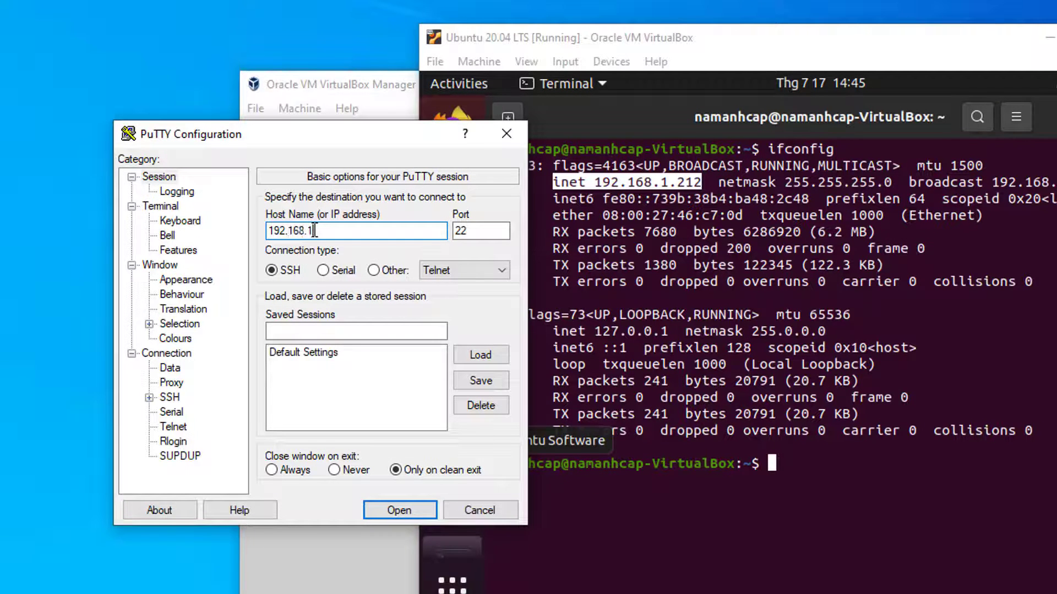
pyautogui.write('212')
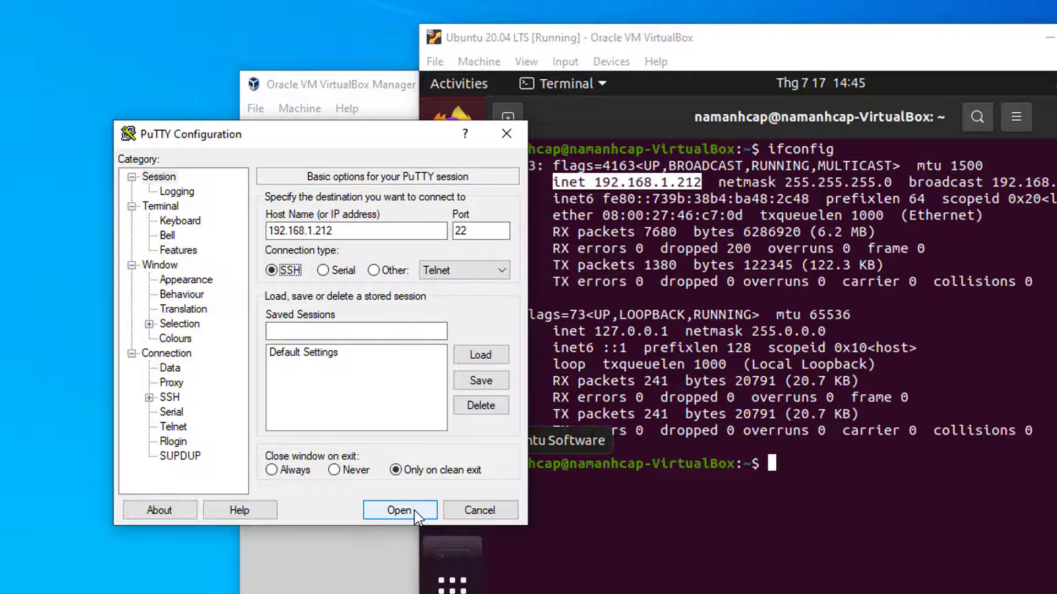
pyautogui.click(399, 510)
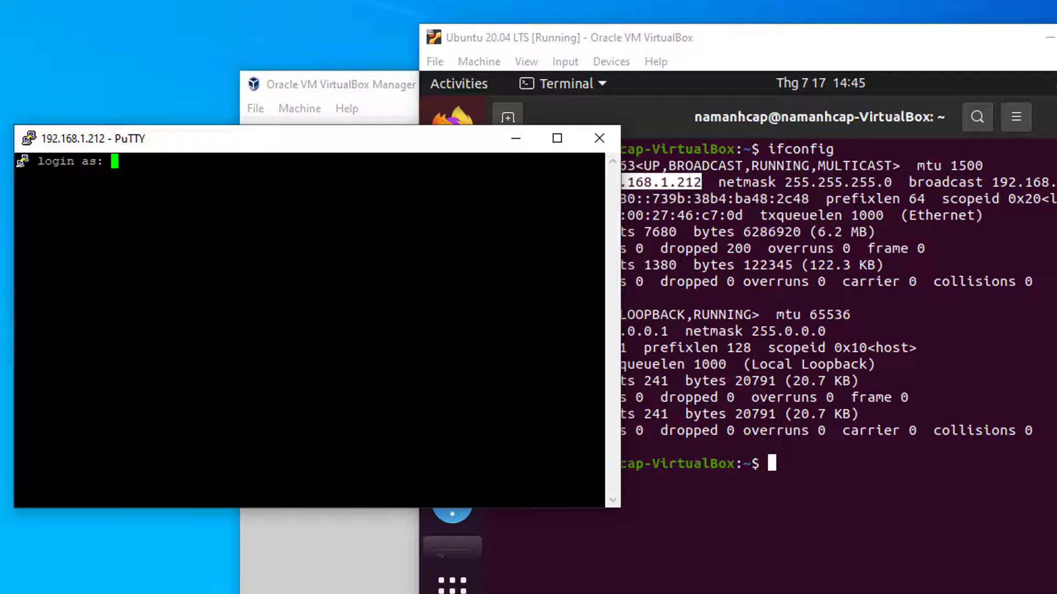
pyautogui.write('namanhcap')
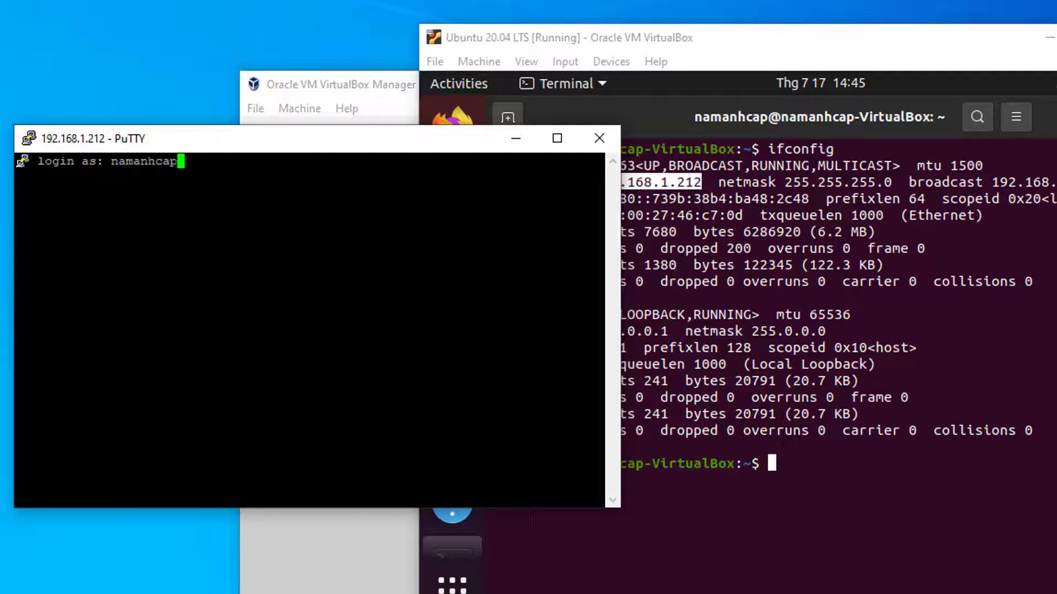
pyautogui.press('Return')
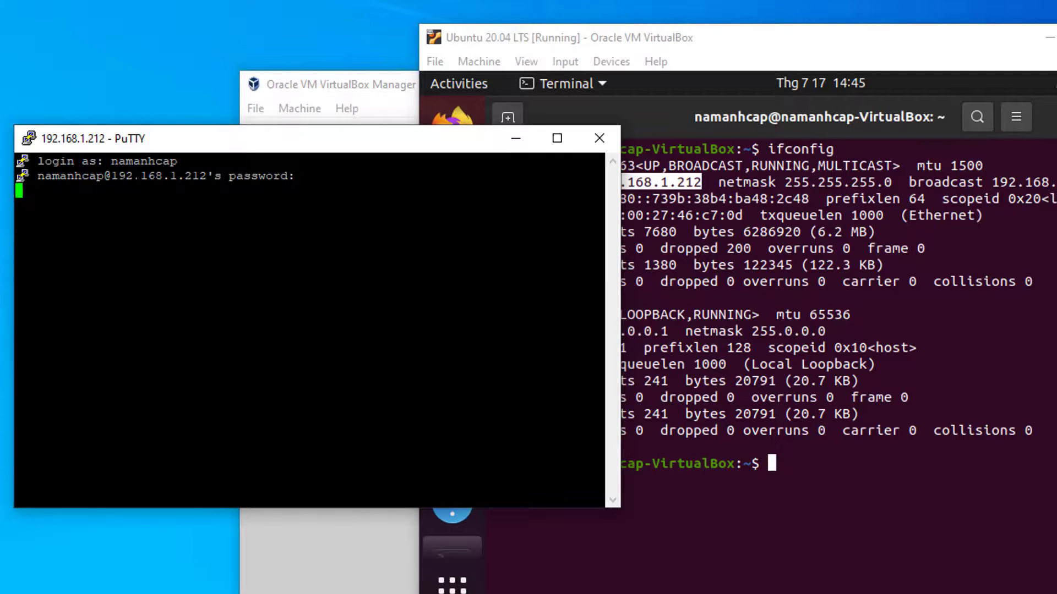
pyautogui.press('Return')
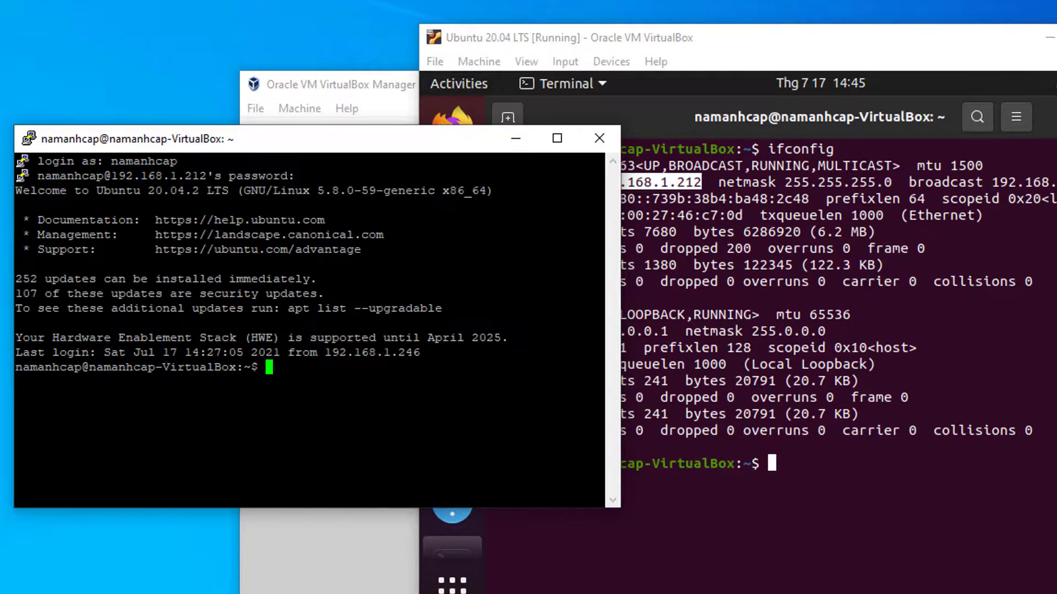